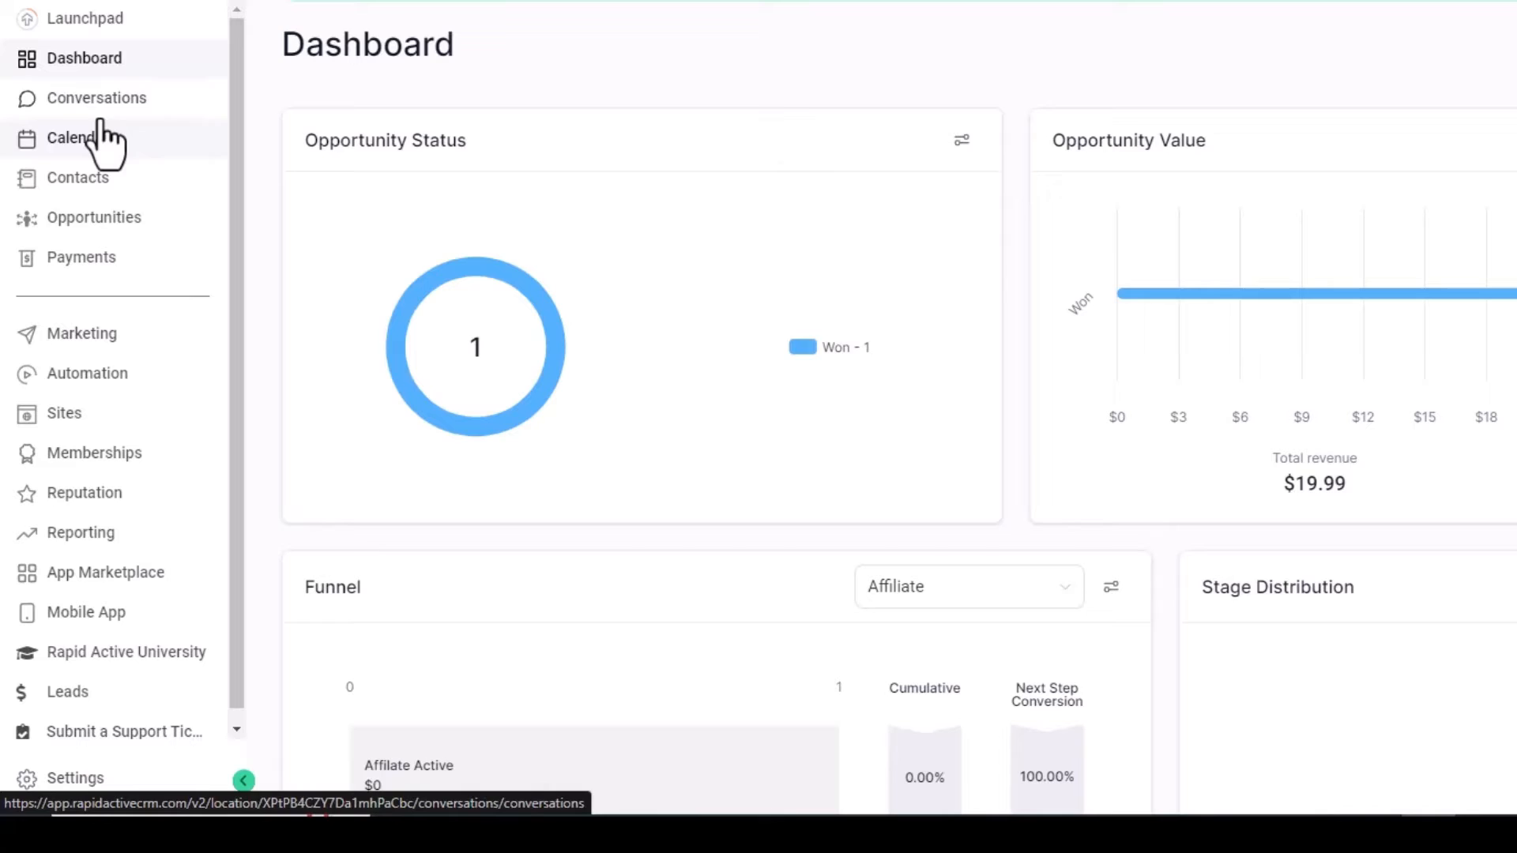
Go to Calendars from the sidebar and switch to its Calendar Settings list.
click(70, 137)
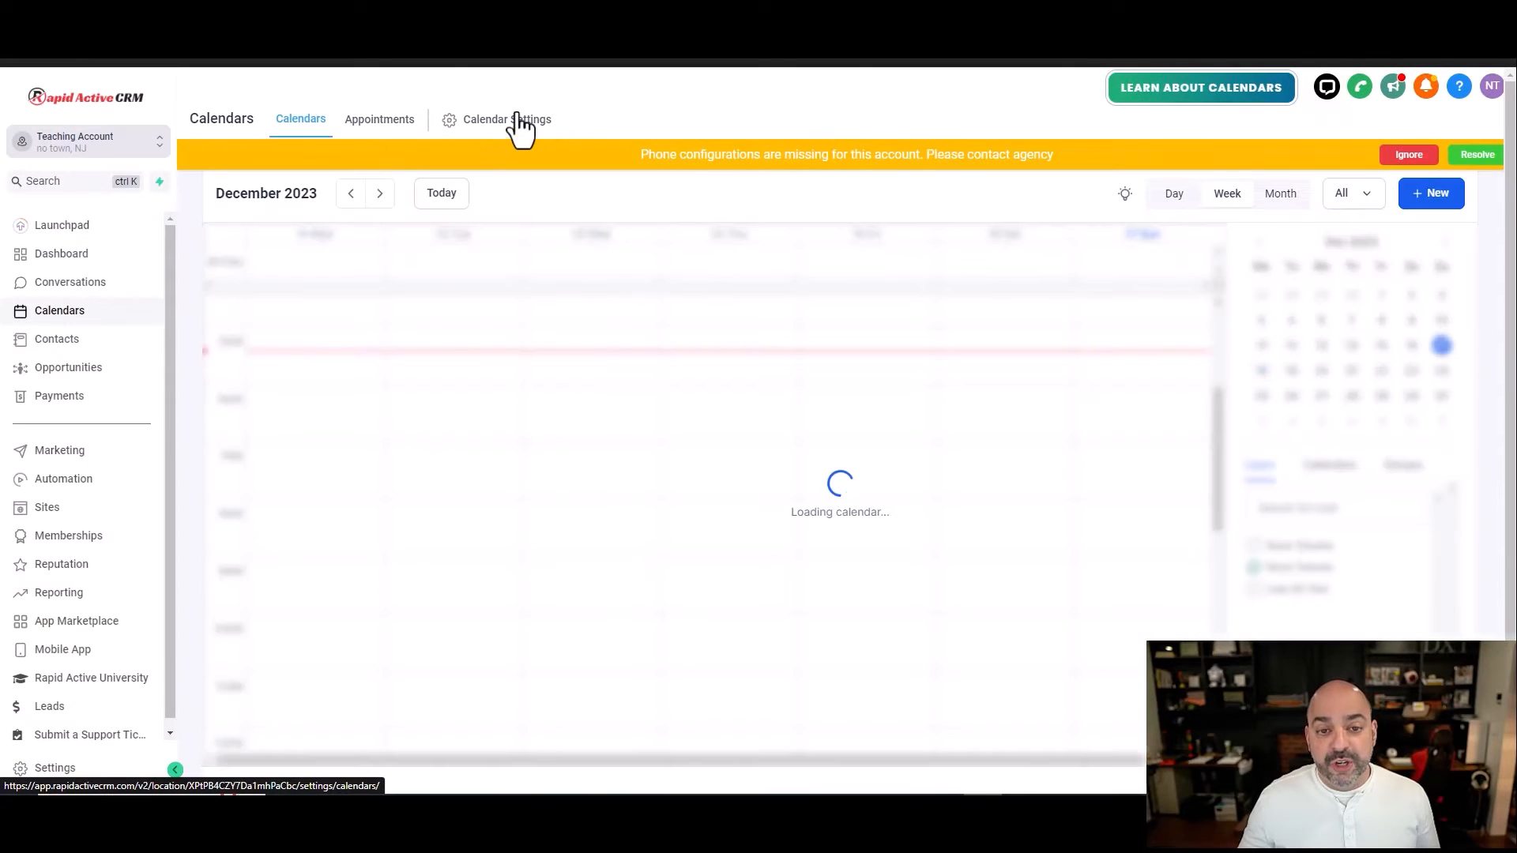
click(505, 119)
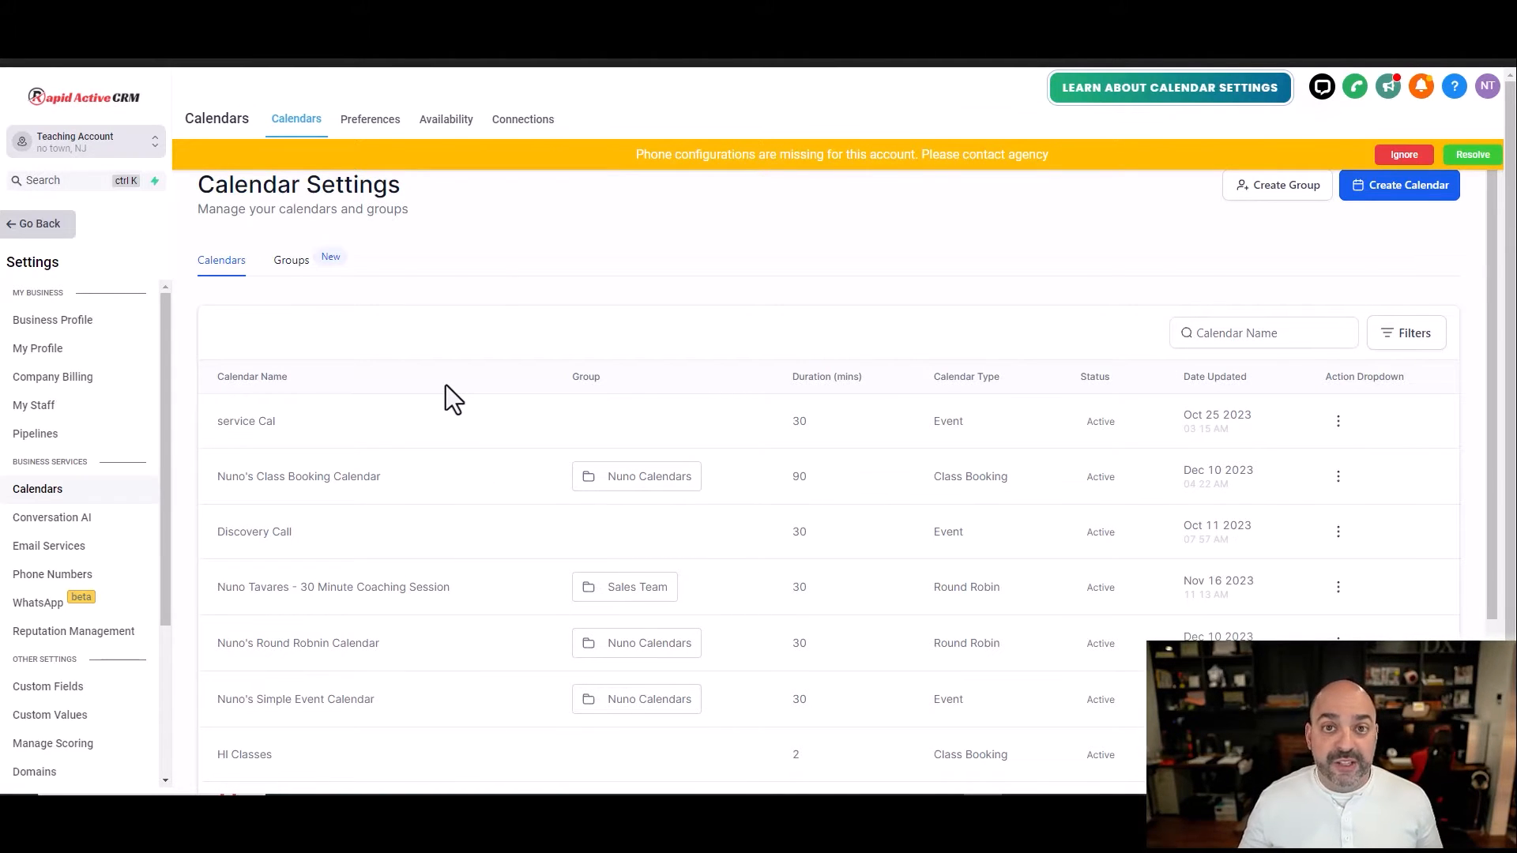
mouse_move(1358, 515)
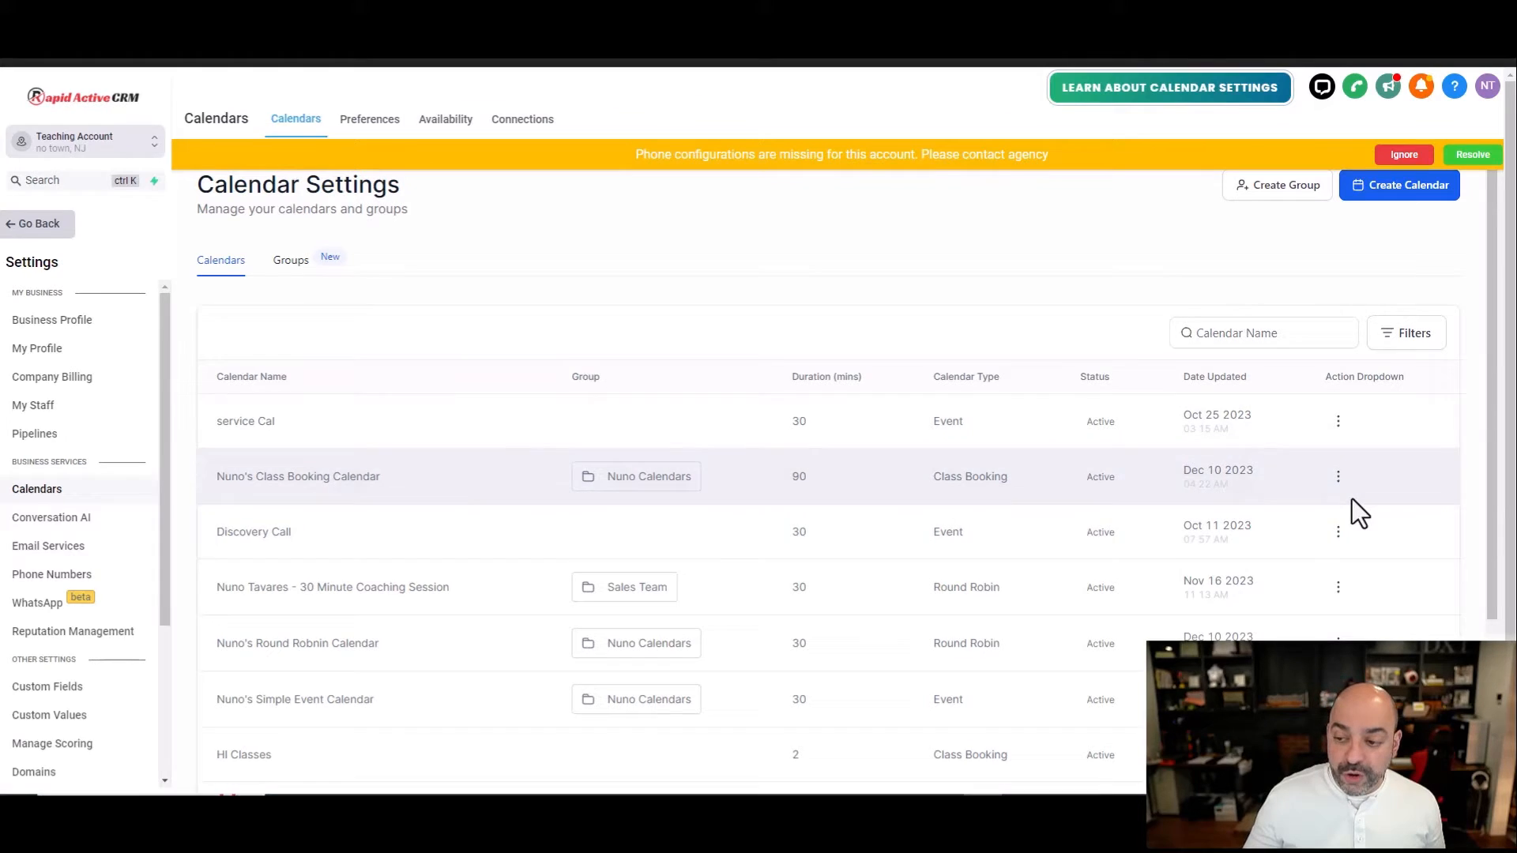
Share the Class Booking calendar from its three-dot action menu.
click(1338, 475)
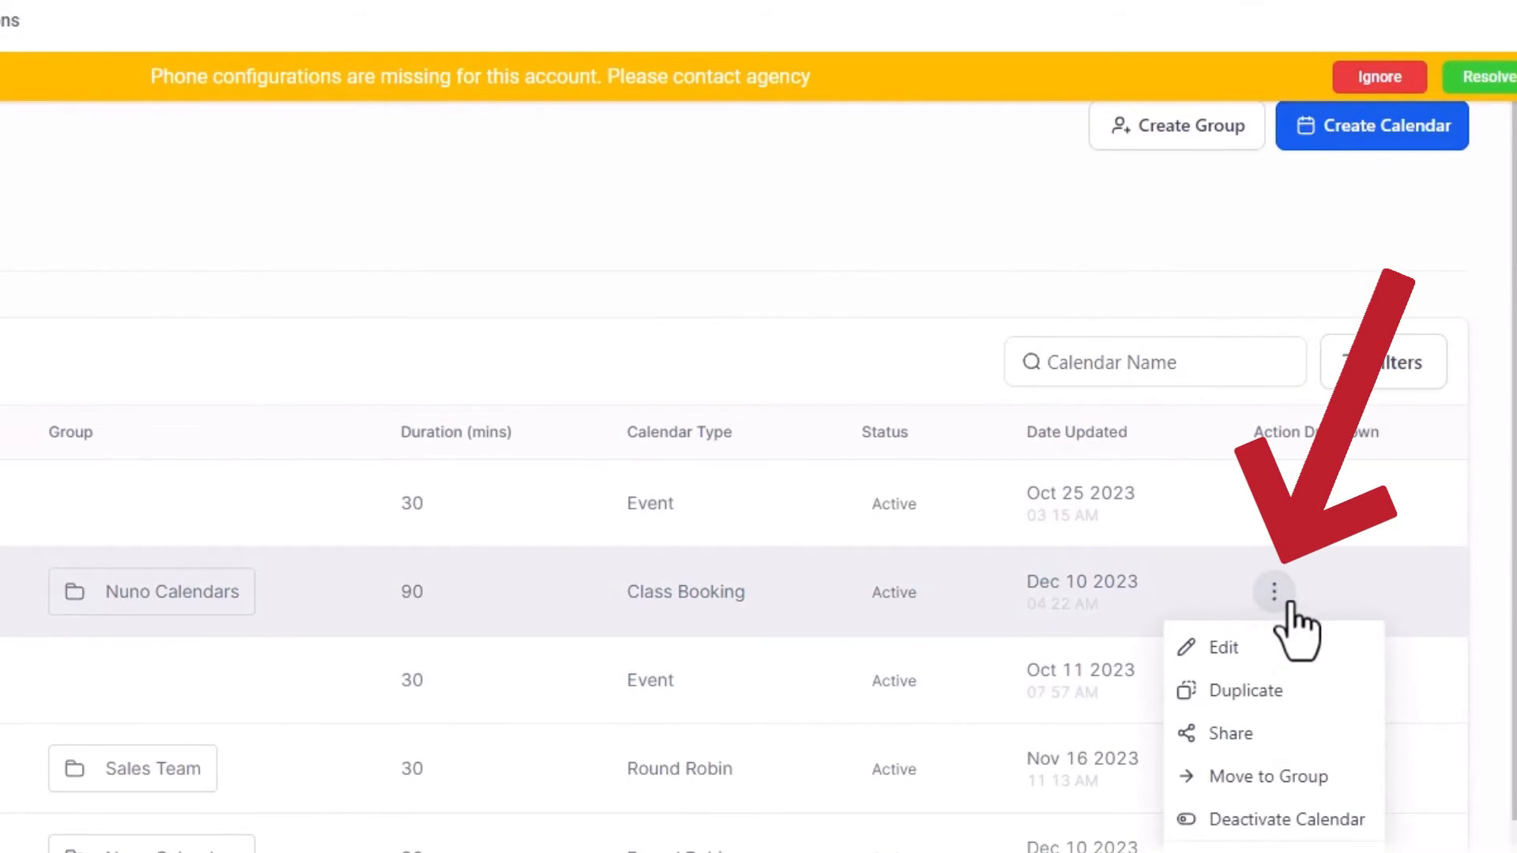
click(1232, 731)
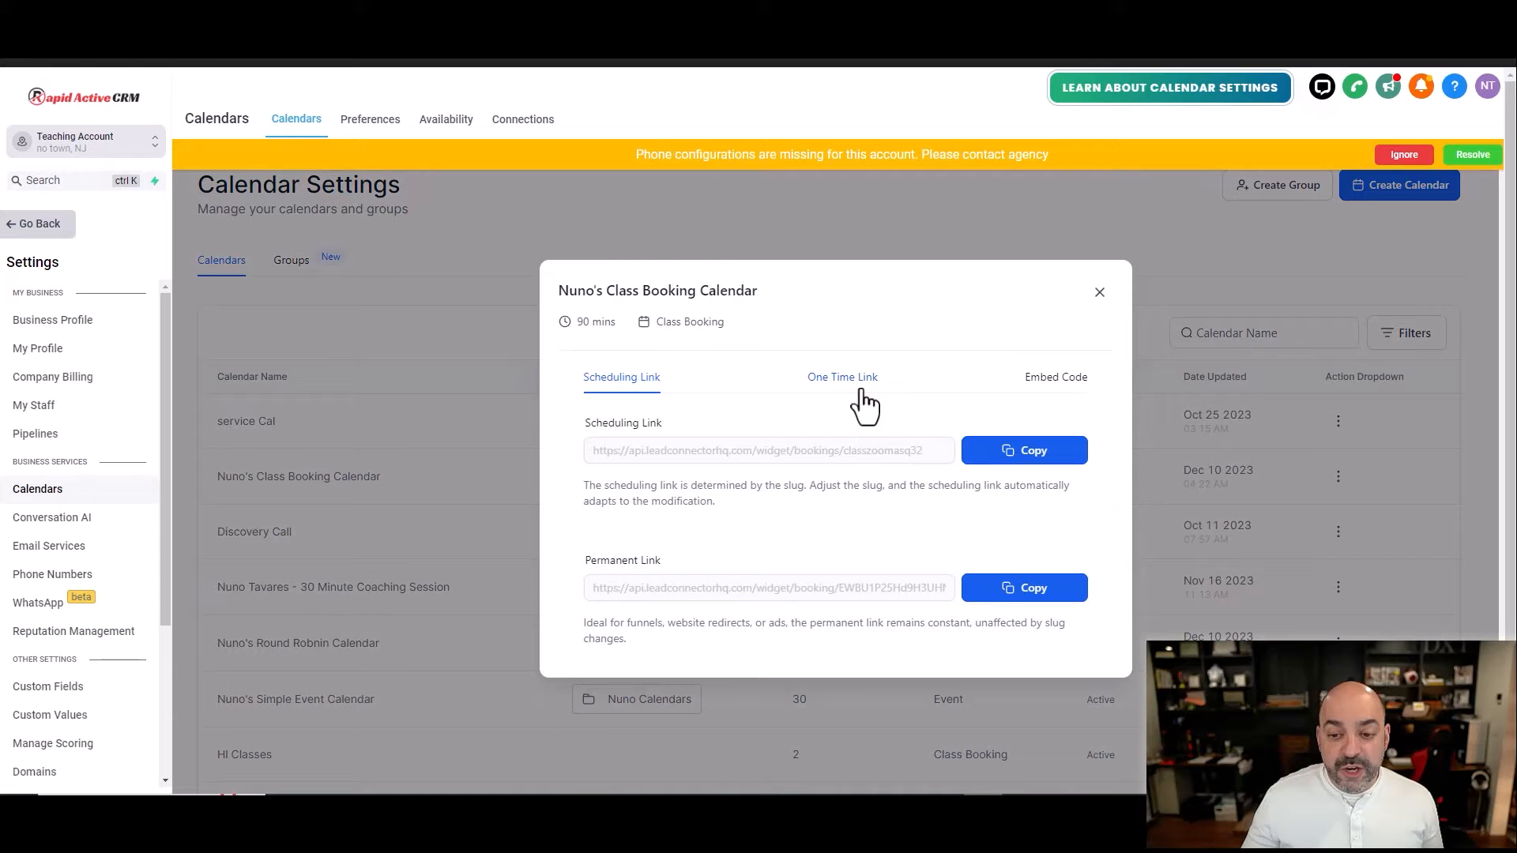
Show the calendar's One Time Link and copy the generated single-use booking link.
click(842, 376)
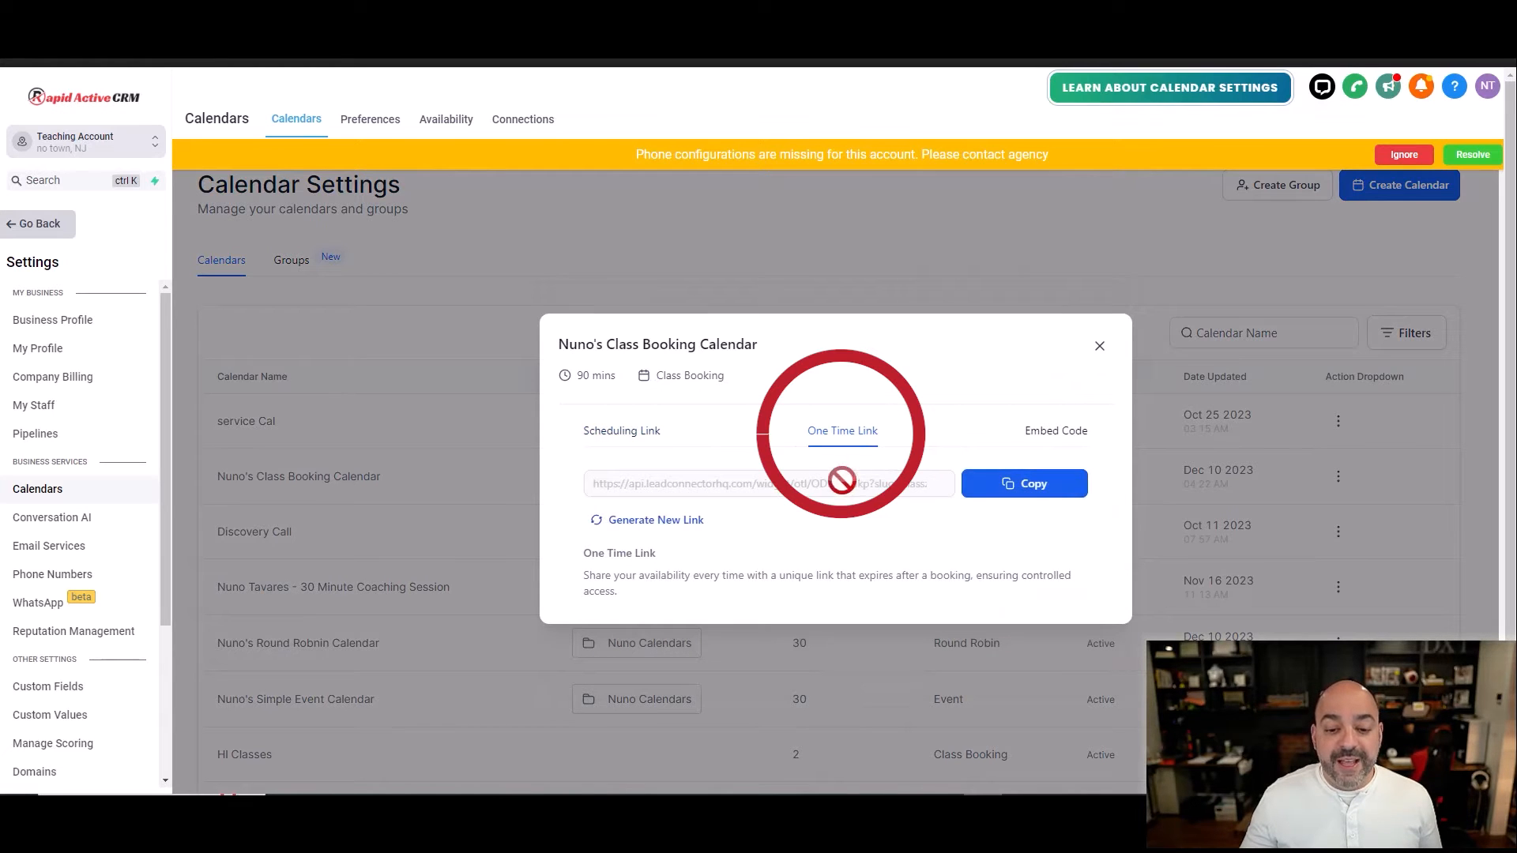
click(1024, 483)
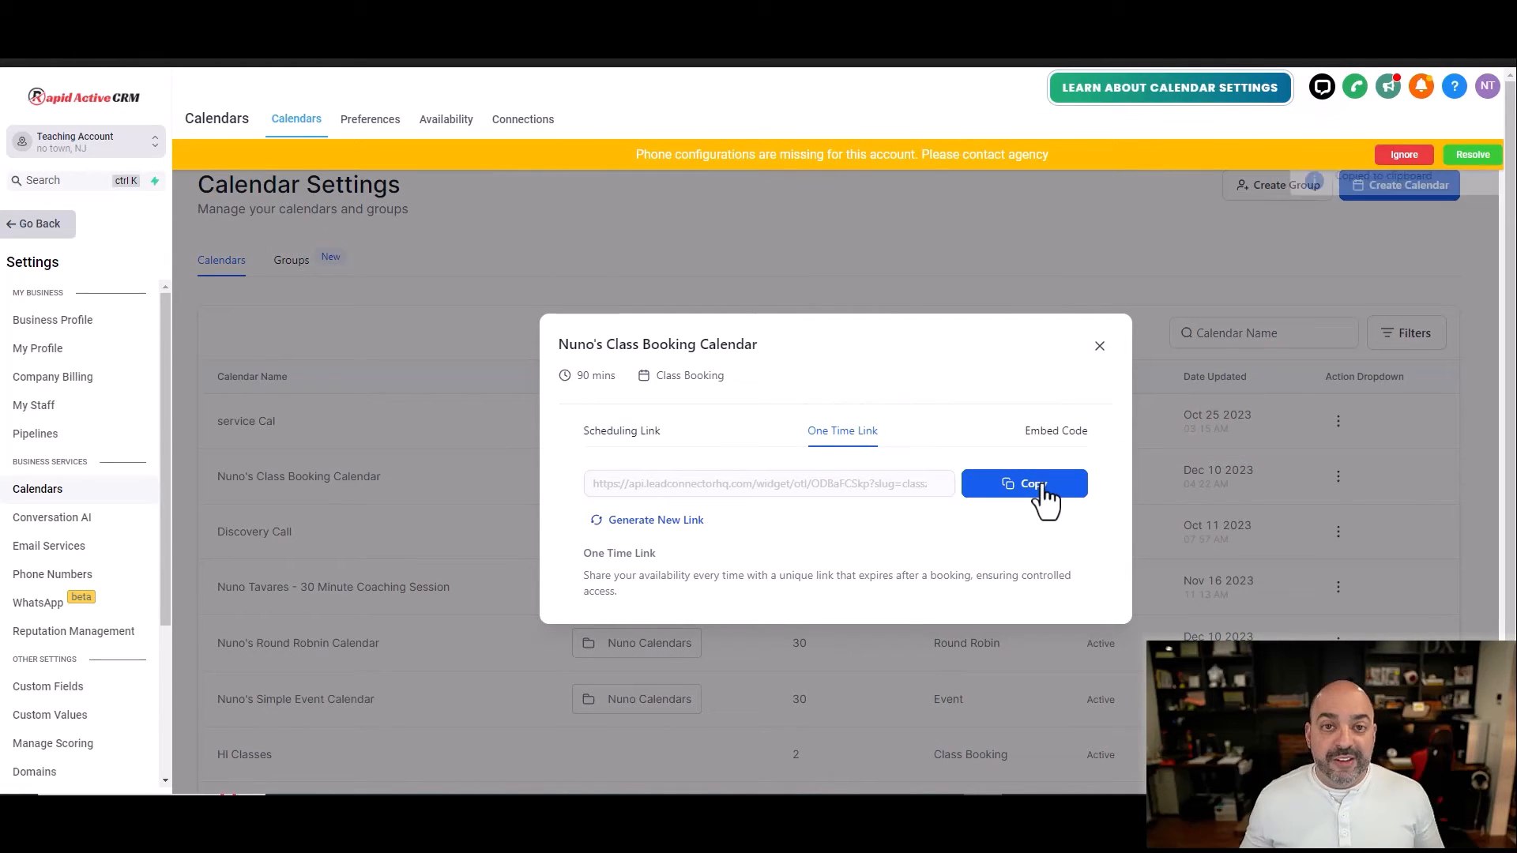
click(1023, 483)
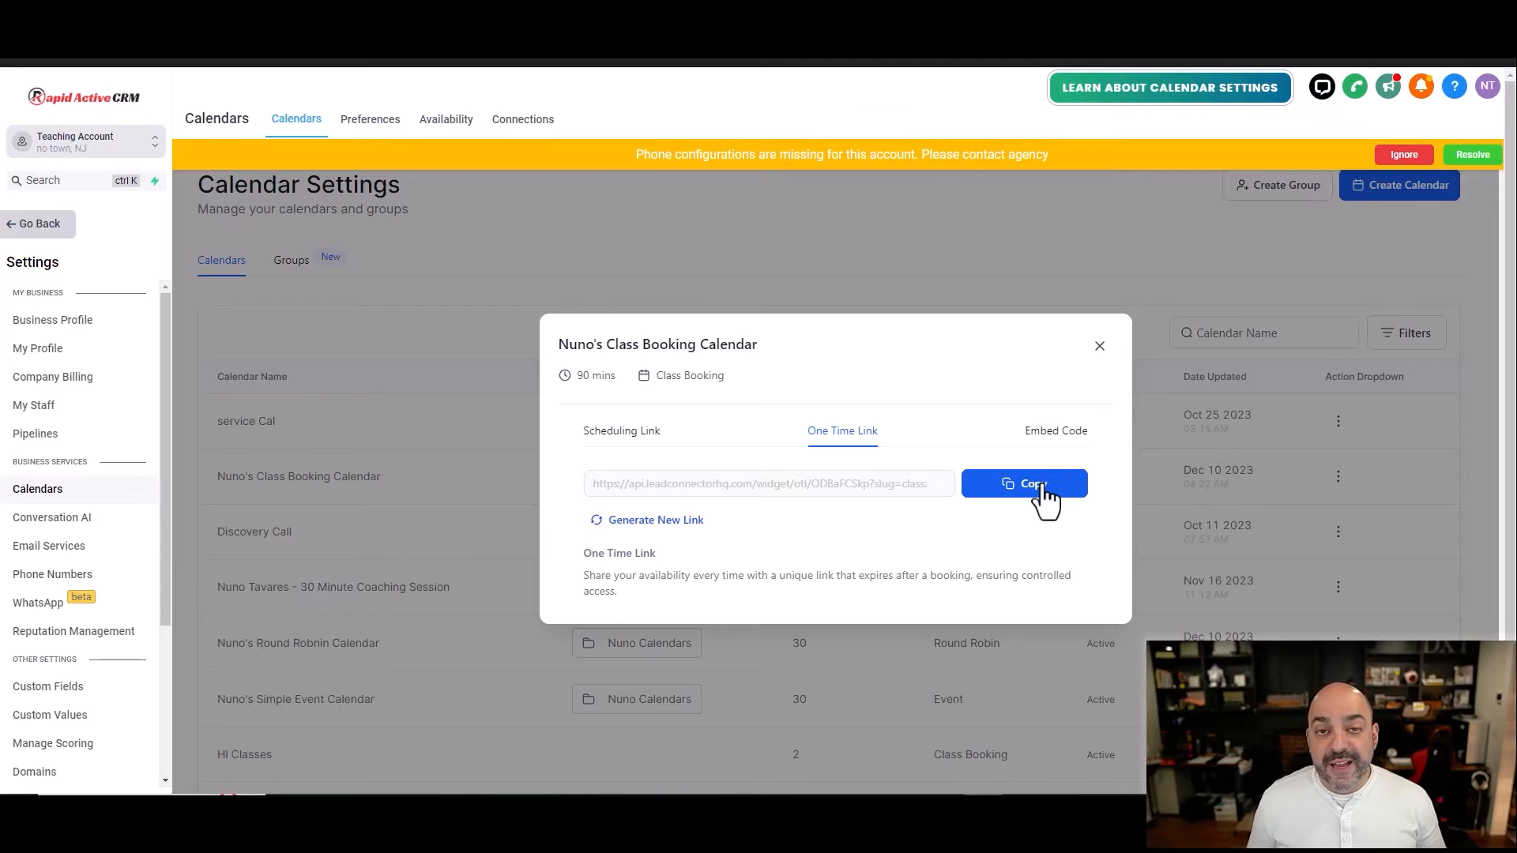